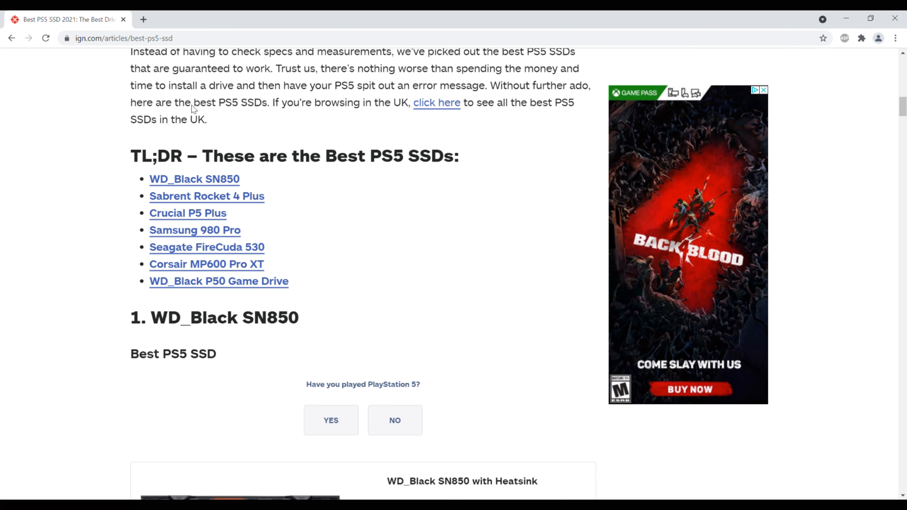
{"action": "mouse_move", "coordinate": [501, 191]}
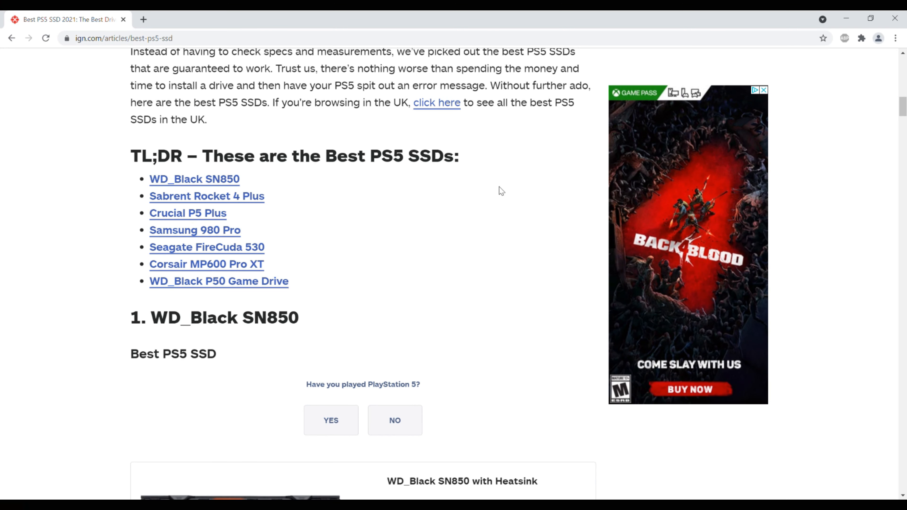
{"action": "mouse_move", "coordinate": [568, 304]}
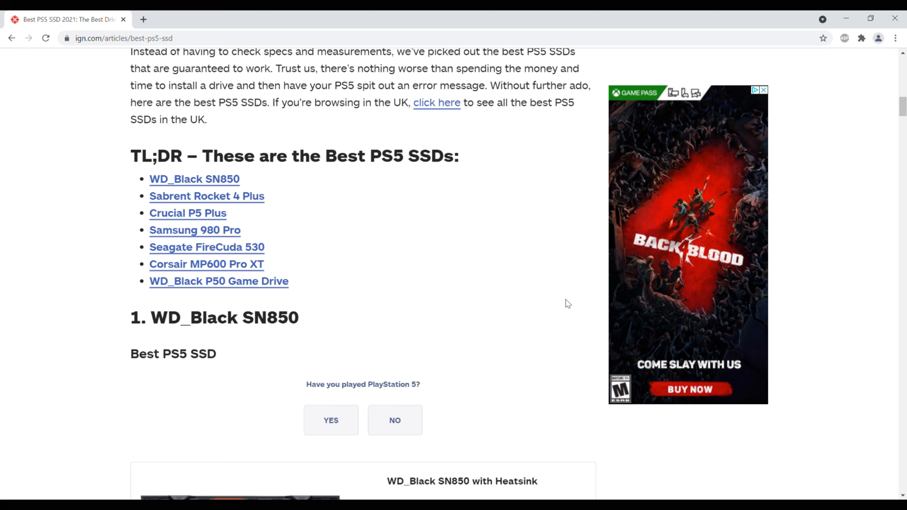
{"action": "scroll", "scroll_direction": "down", "scroll_amount": 3}
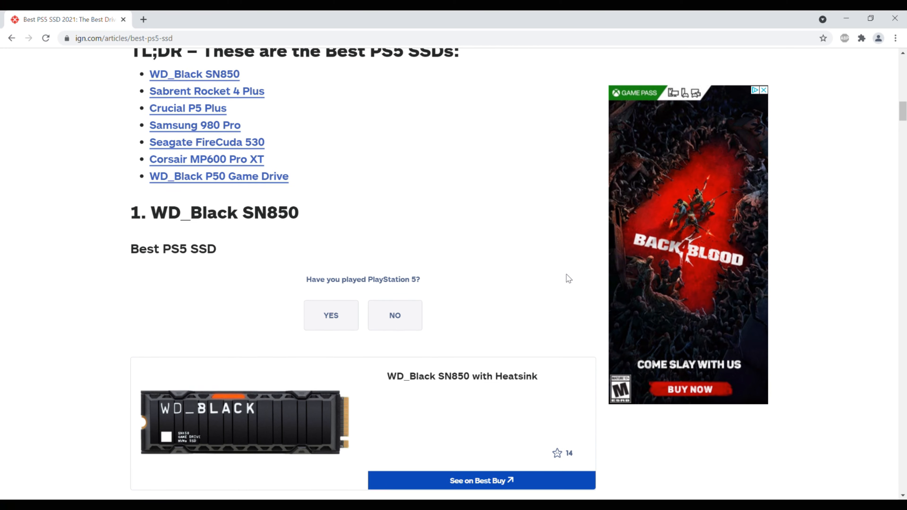
{"action": "scroll", "scroll_direction": "down", "scroll_amount": 3}
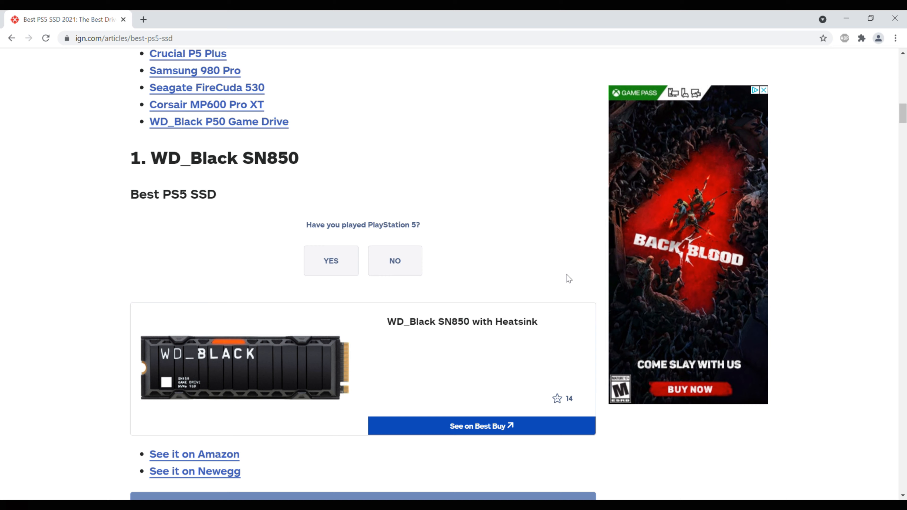
{"action": "scroll", "scroll_direction": "down", "scroll_amount": 3}
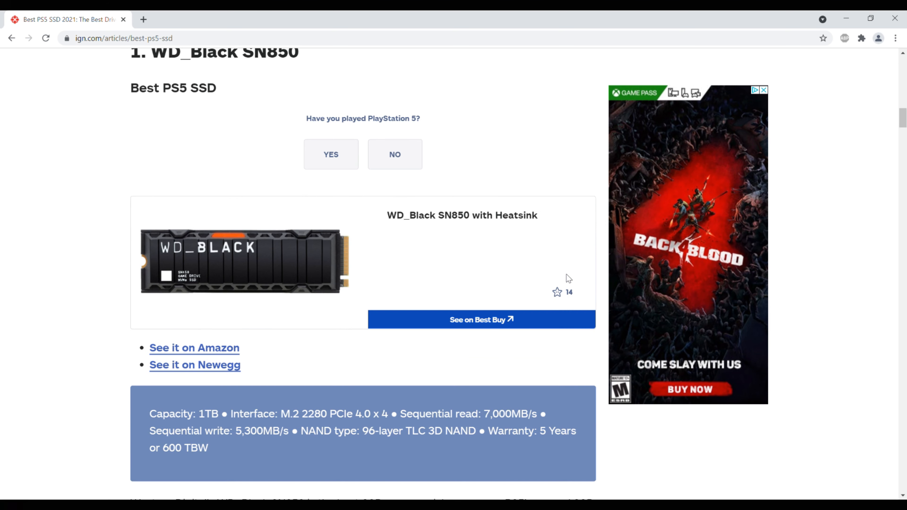
{"action": "scroll", "scroll_direction": "down", "scroll_amount": 3}
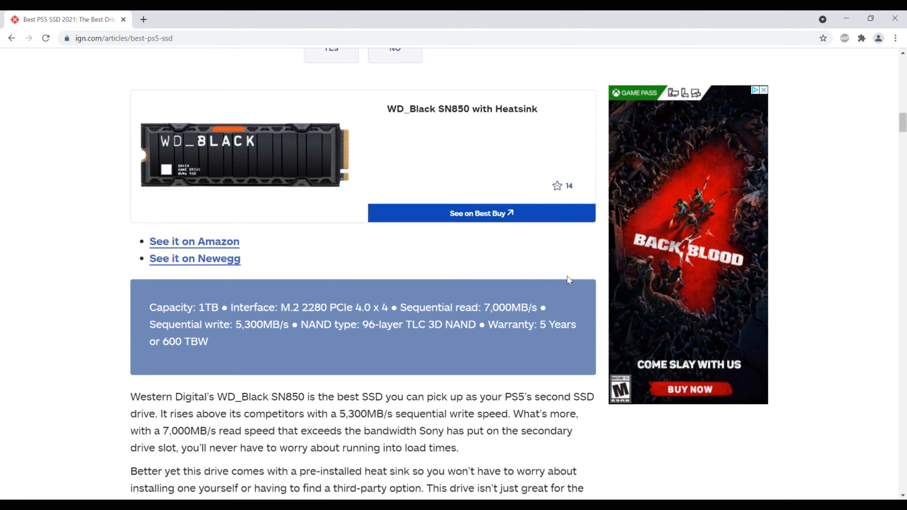
{"action": "scroll", "scroll_direction": "down", "scroll_amount": 3}
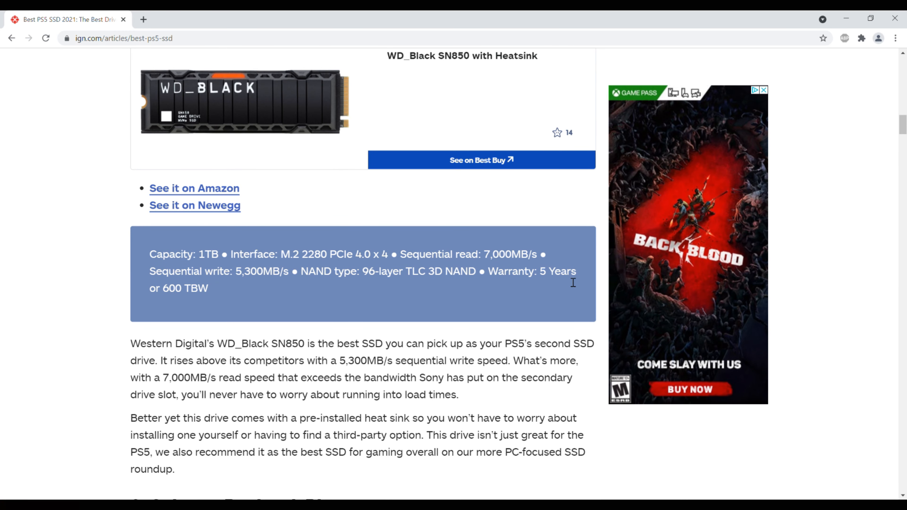
{"action": "scroll", "scroll_direction": "down", "scroll_amount": 3}
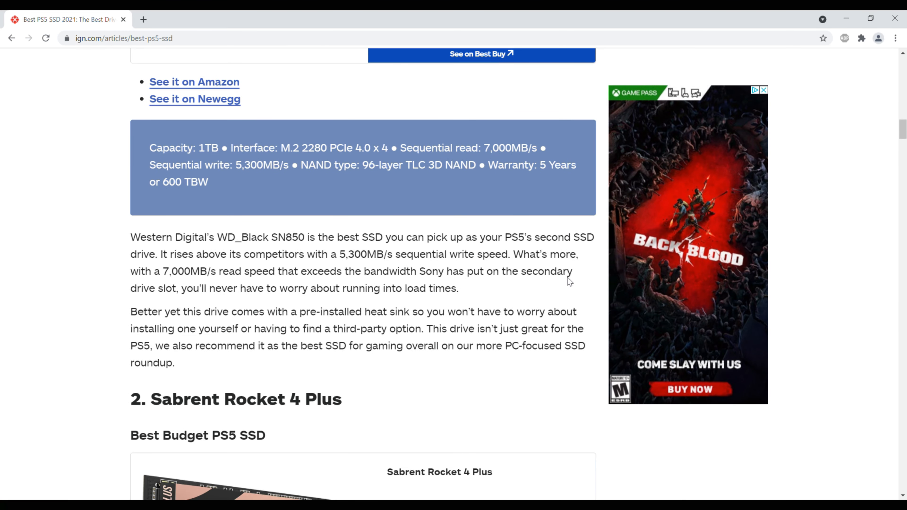
{"action": "scroll", "scroll_direction": "down", "scroll_amount": 3}
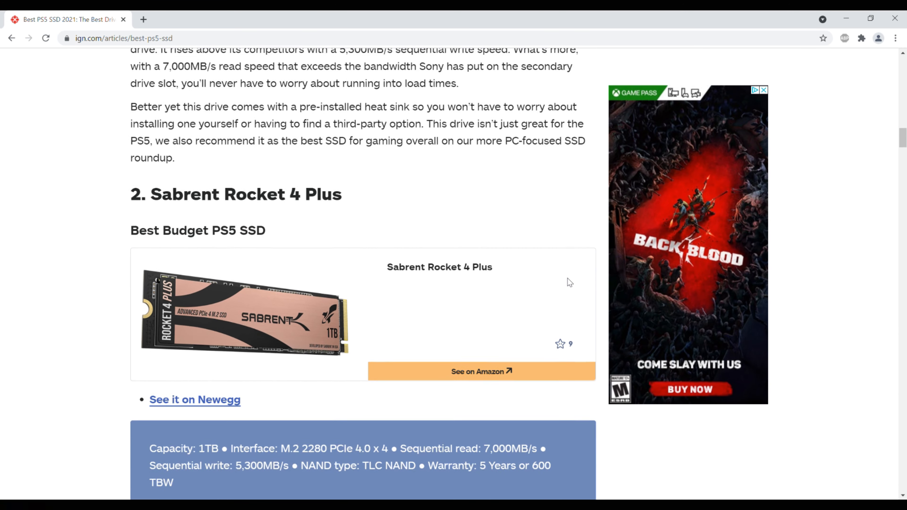
{"action": "scroll", "scroll_direction": "down", "scroll_amount": 3}
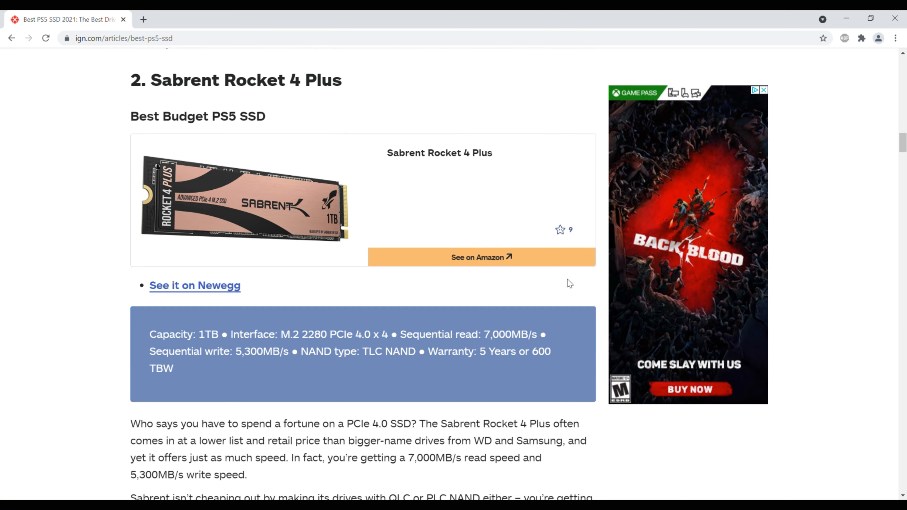
{"action": "scroll", "scroll_direction": "down", "scroll_amount": 3}
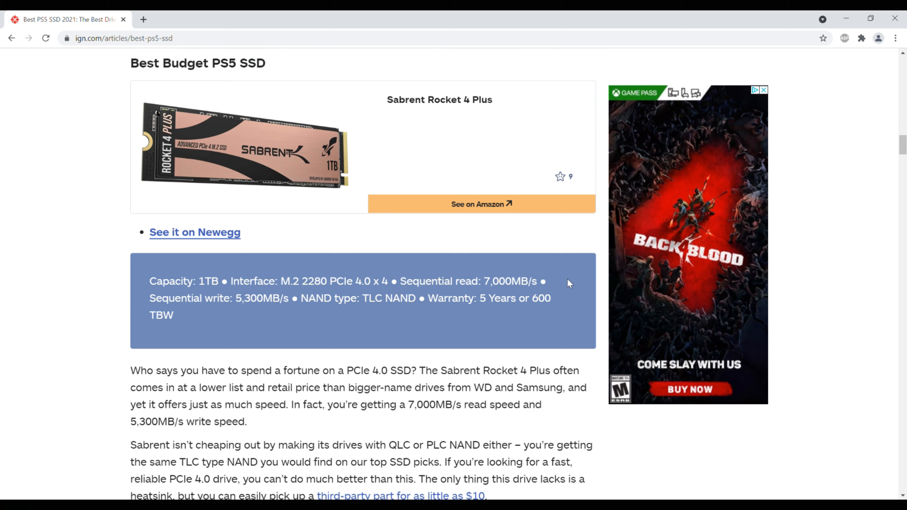
{"action": "scroll", "scroll_direction": "down", "scroll_amount": 3}
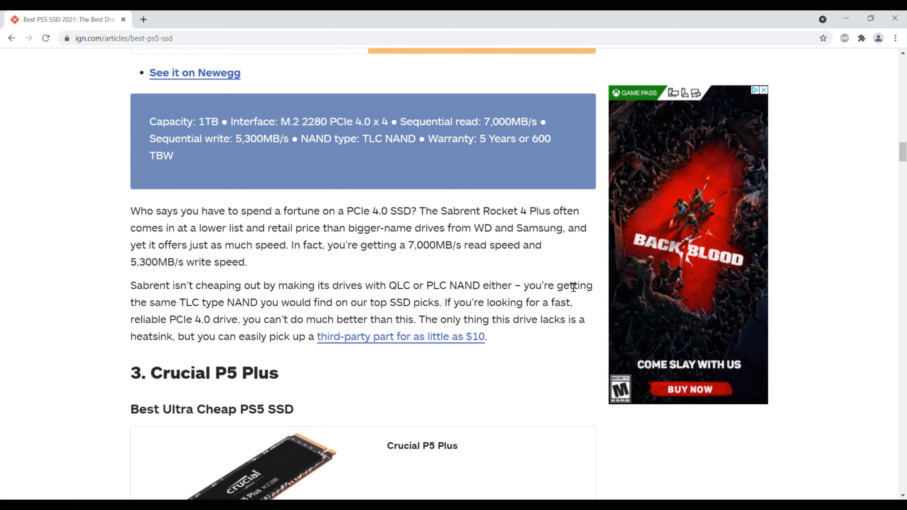
{"action": "scroll", "scroll_direction": "down", "scroll_amount": 3}
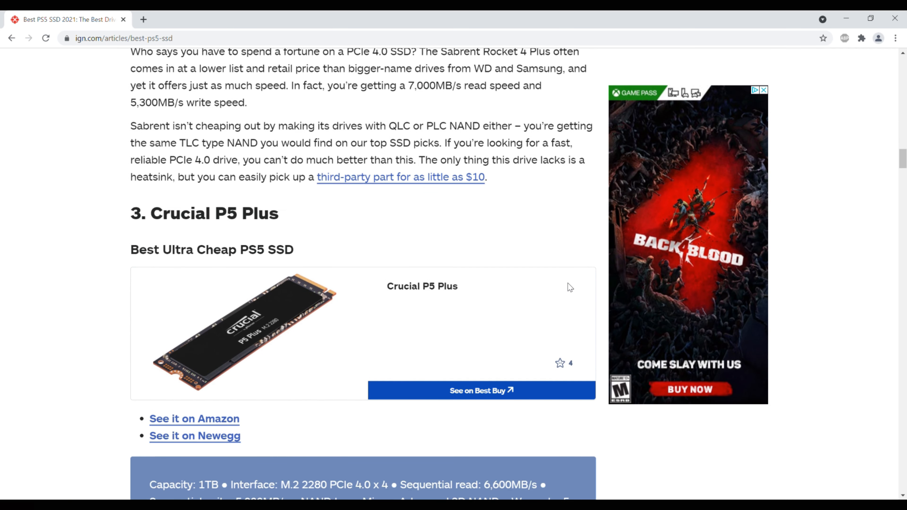
{"action": "scroll", "scroll_direction": "down", "scroll_amount": 3}
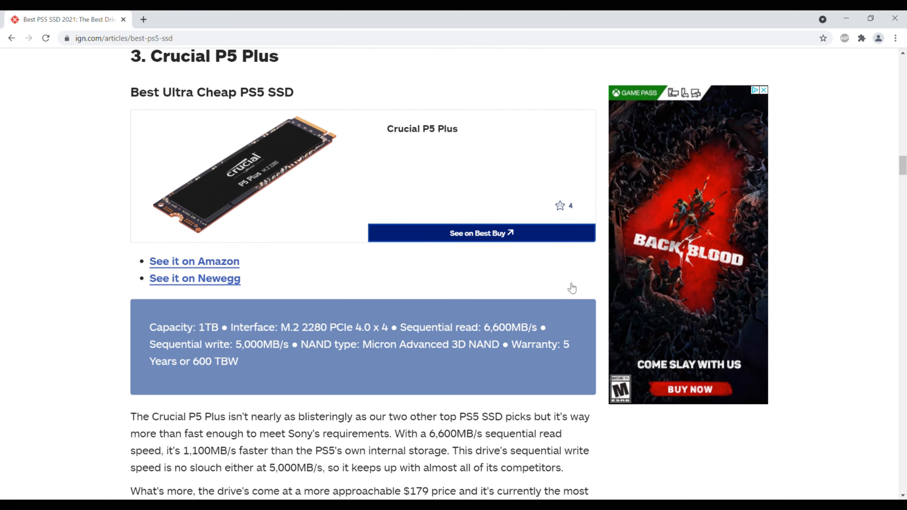
{"action": "scroll", "scroll_direction": "down", "scroll_amount": 3}
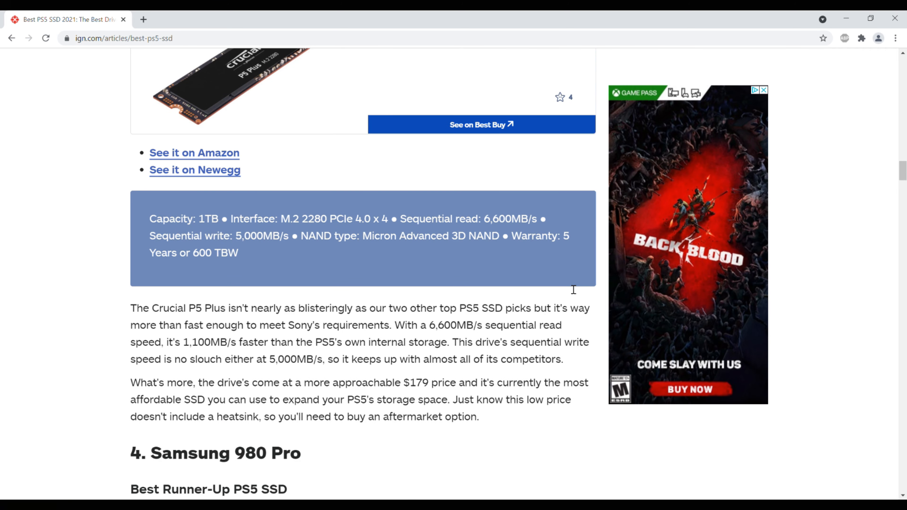
{"action": "scroll", "scroll_direction": "down", "scroll_amount": 3}
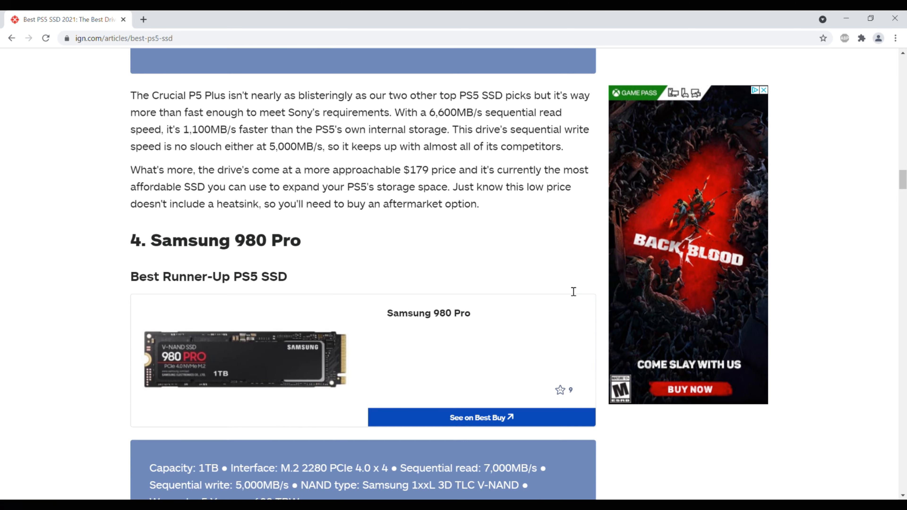
{"action": "scroll", "scroll_direction": "down", "scroll_amount": 3}
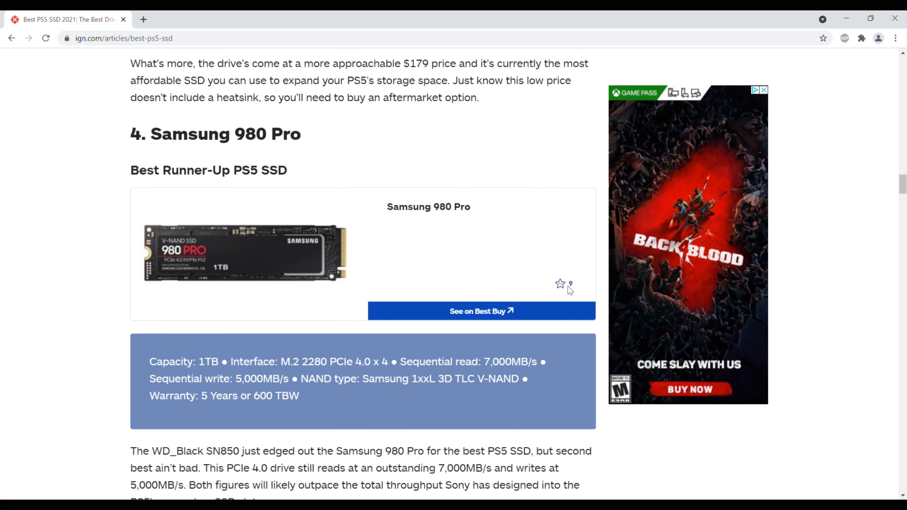
{"action": "scroll", "scroll_direction": "down", "scroll_amount": 3}
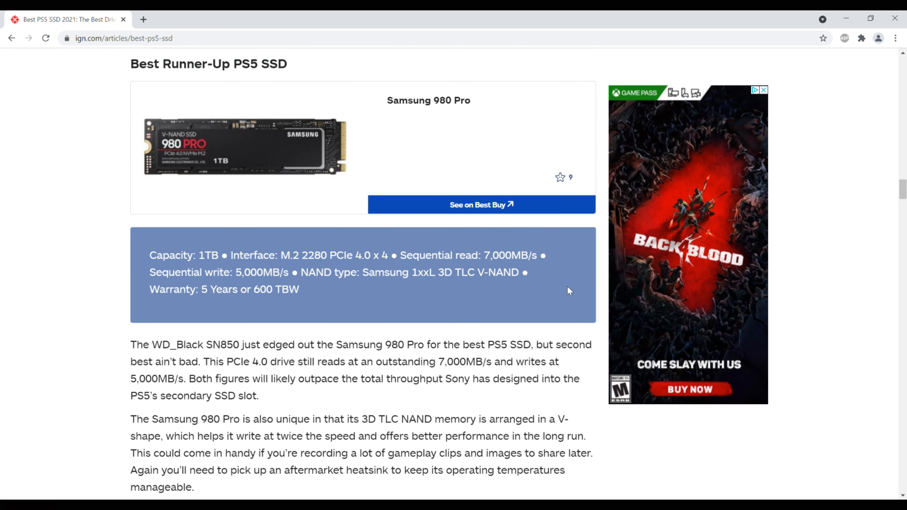
{"action": "scroll", "scroll_direction": "down", "scroll_amount": 3}
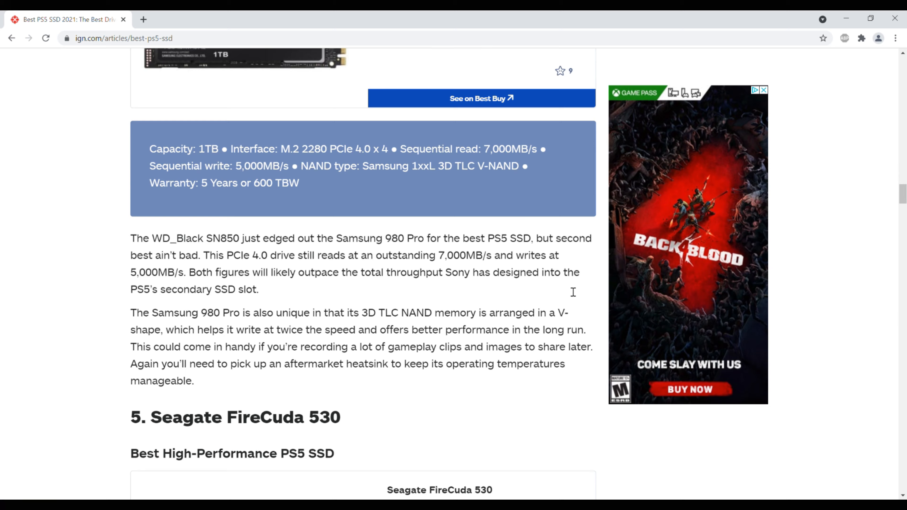
{"action": "scroll", "scroll_direction": "down", "scroll_amount": 3}
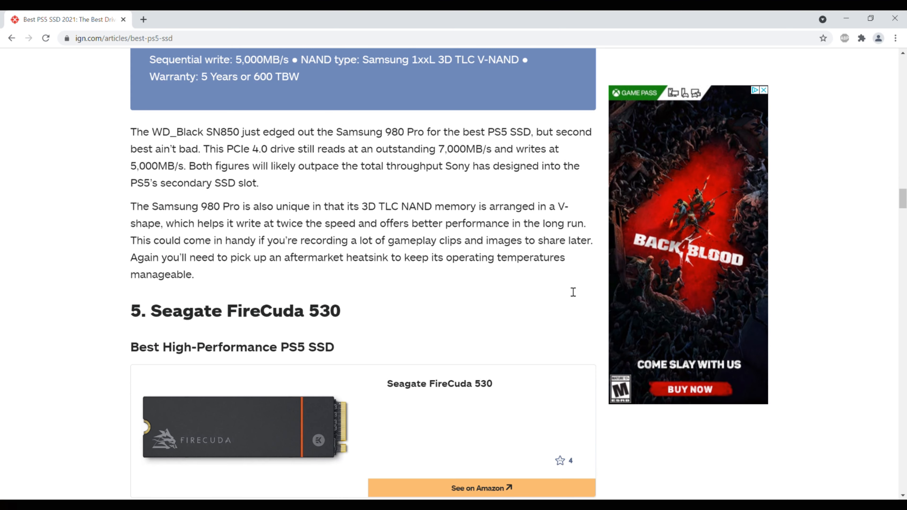
{"action": "scroll", "scroll_direction": "down", "scroll_amount": 3}
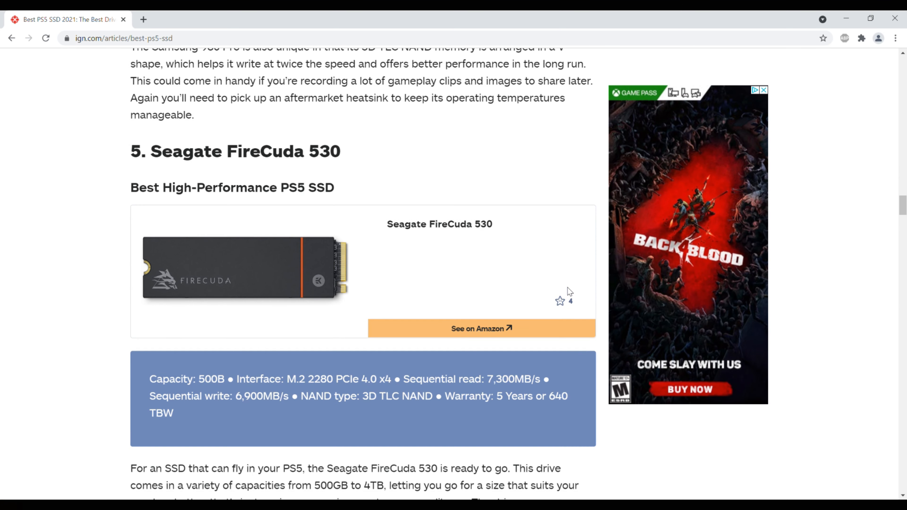
{"action": "scroll", "scroll_direction": "down", "scroll_amount": 3}
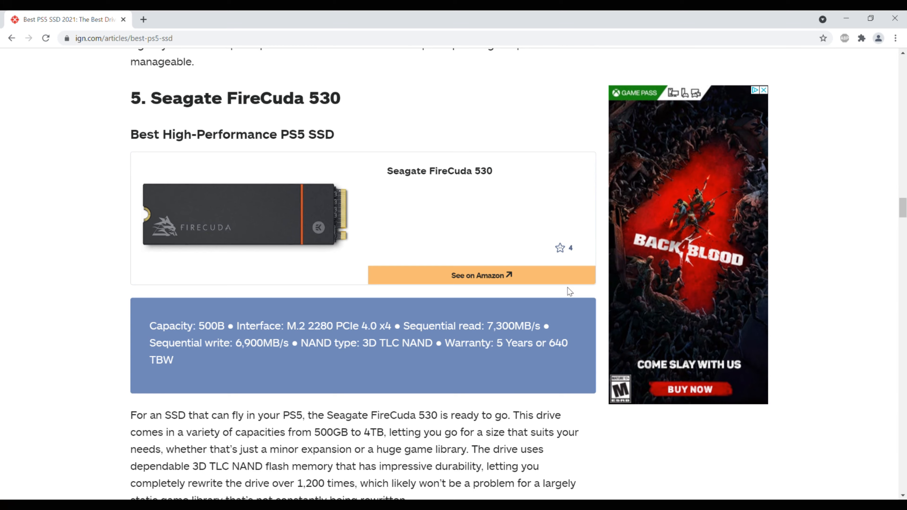
{"action": "scroll", "scroll_direction": "down", "scroll_amount": 3}
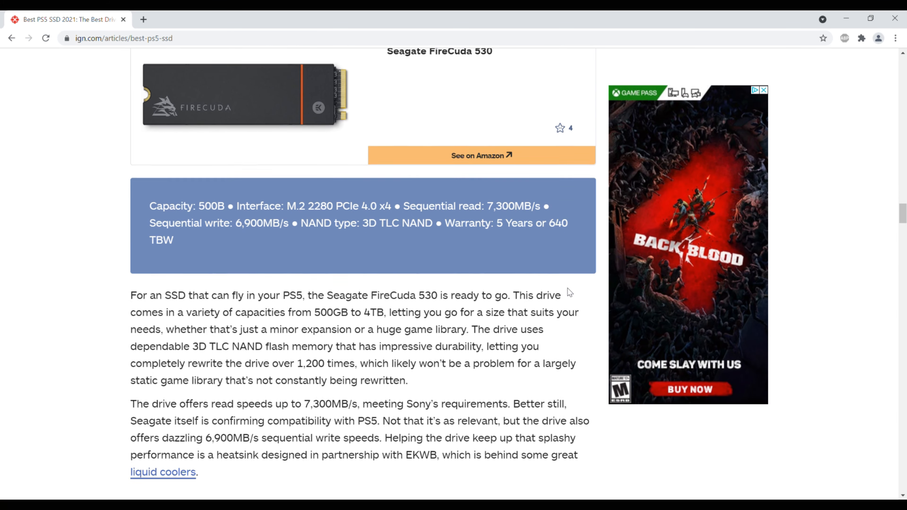
{"action": "scroll", "scroll_direction": "down", "scroll_amount": 3}
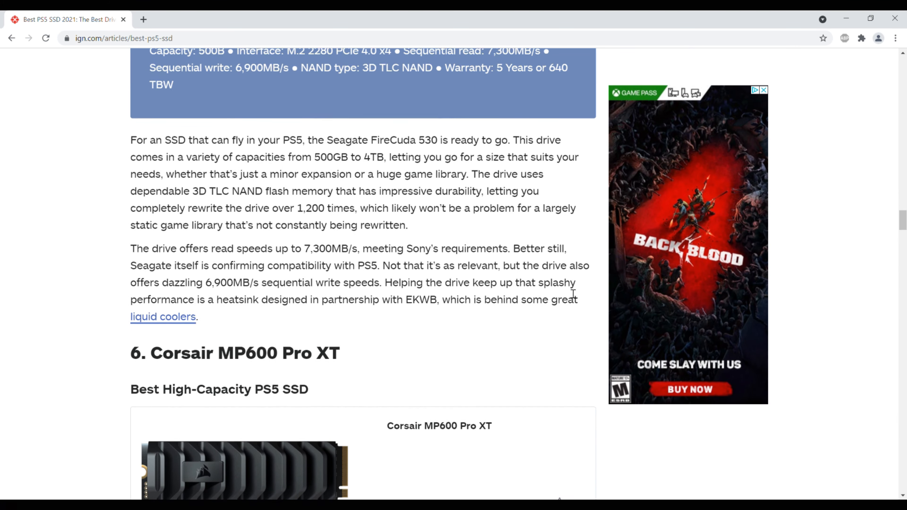
{"action": "scroll", "scroll_direction": "down", "scroll_amount": 3}
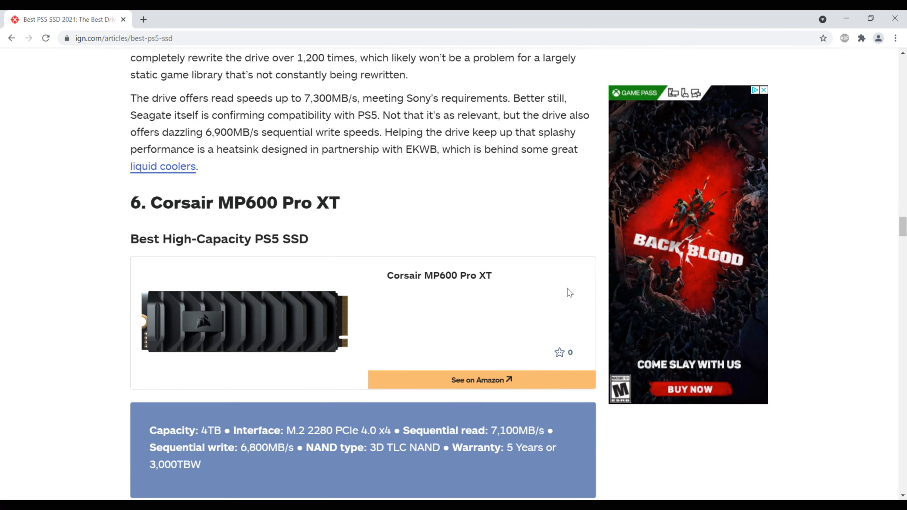
{"action": "scroll", "scroll_direction": "down", "scroll_amount": 3}
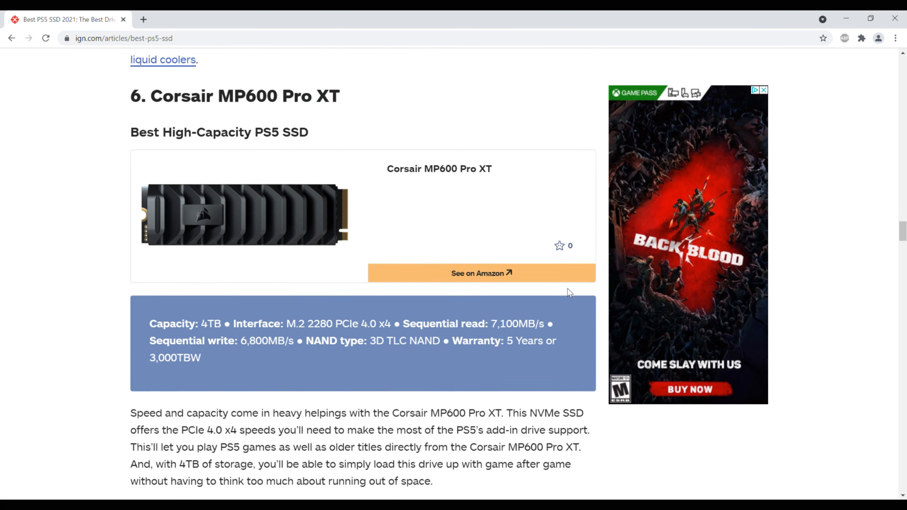
{"action": "scroll", "scroll_direction": "down", "scroll_amount": 3}
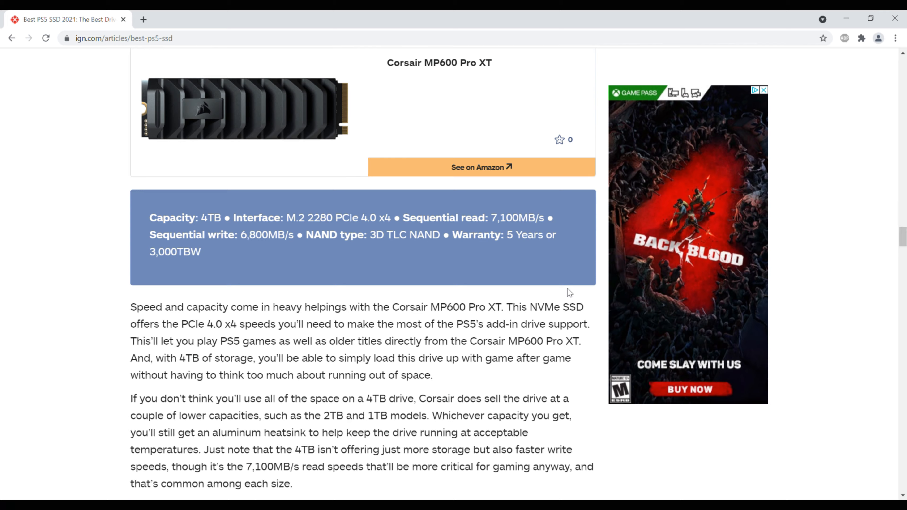
{"action": "scroll", "scroll_direction": "down", "scroll_amount": 3}
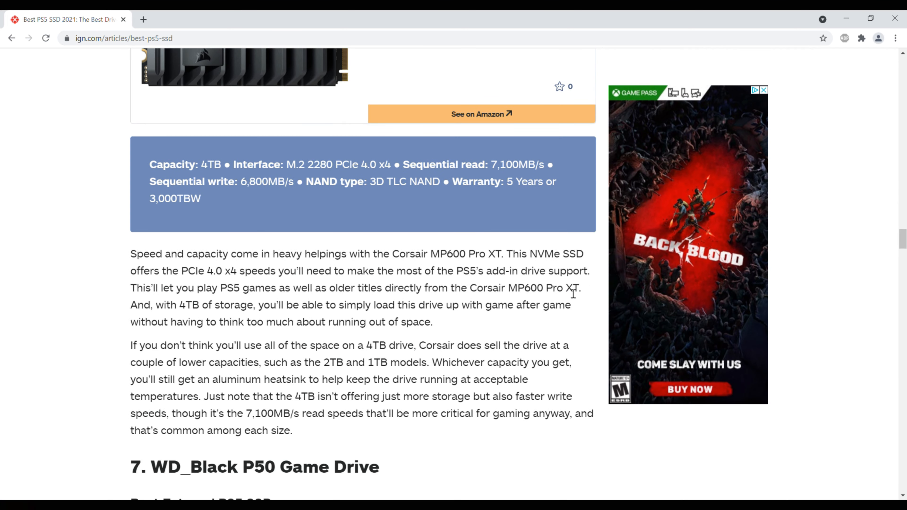
{"action": "scroll", "scroll_direction": "down", "scroll_amount": 3}
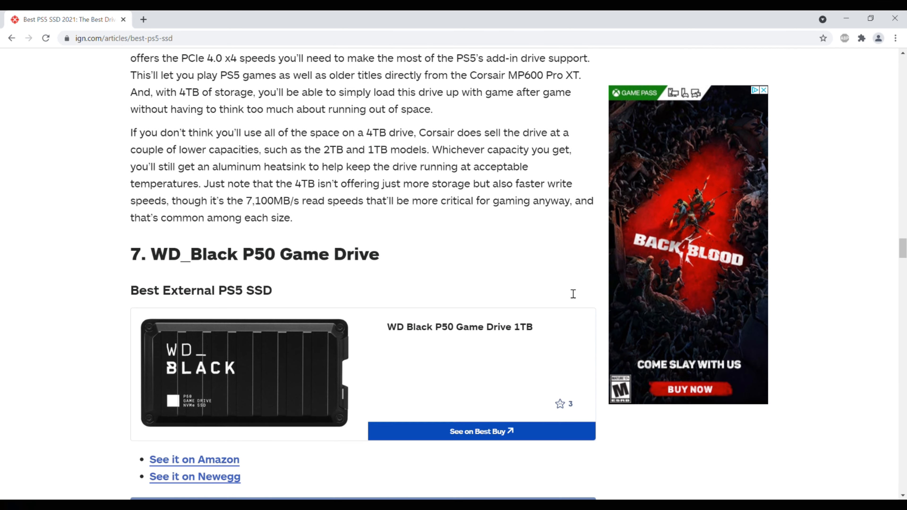
{"action": "scroll", "scroll_direction": "down", "scroll_amount": 3}
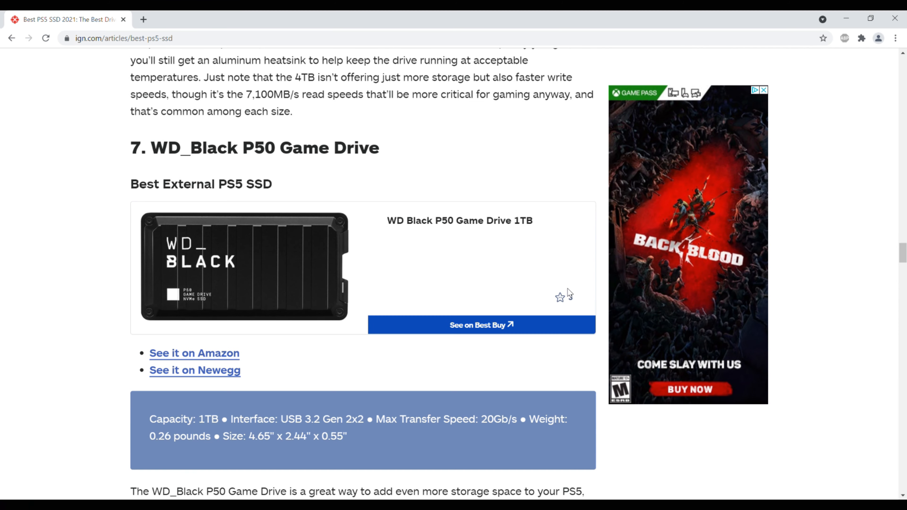
{"action": "scroll", "scroll_direction": "up", "scroll_amount": 3}
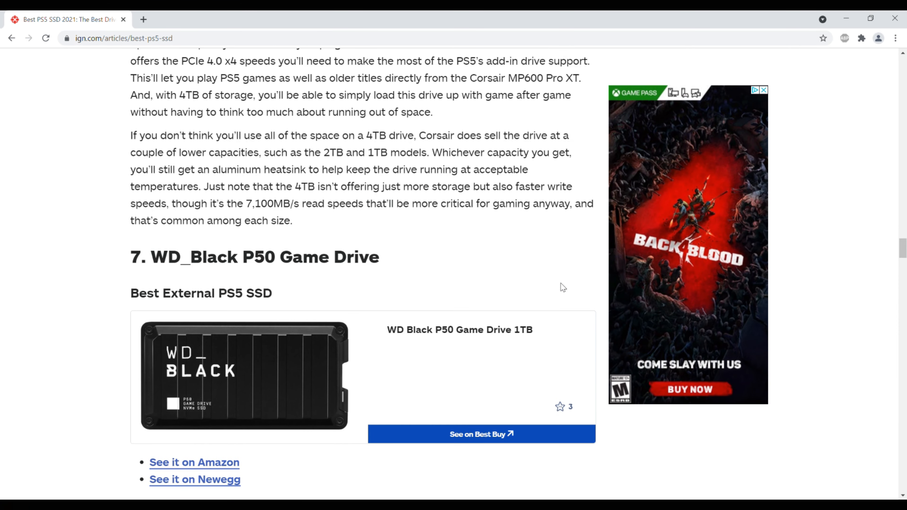
{"action": "scroll", "scroll_direction": "up", "scroll_amount": 3}
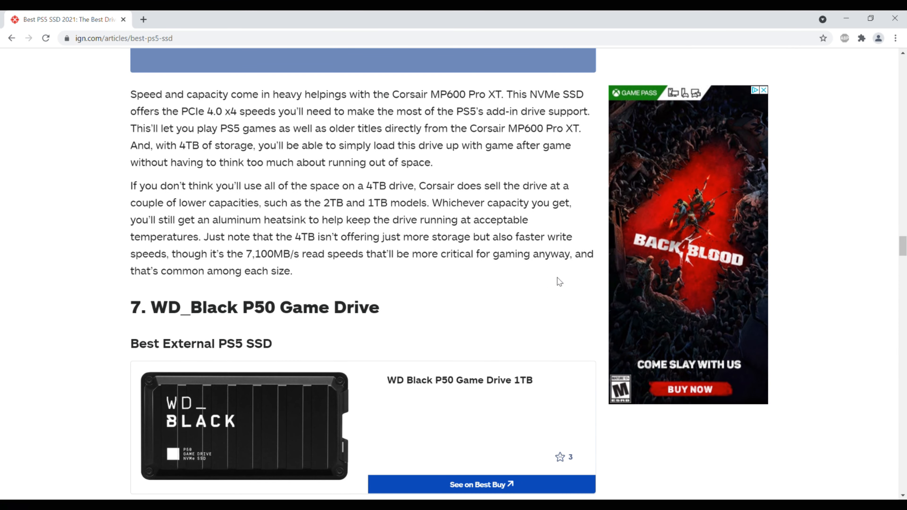
{"action": "scroll", "scroll_direction": "up", "scroll_amount": 3}
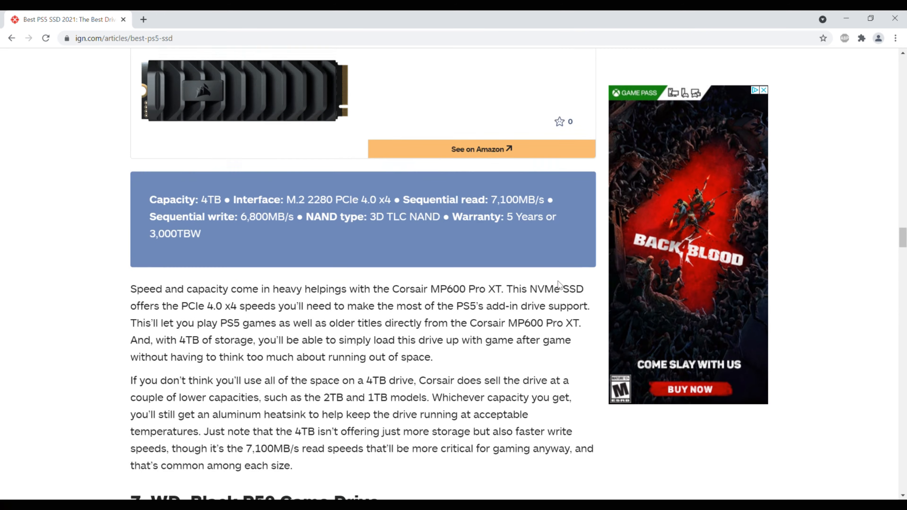
{"action": "scroll", "scroll_direction": "up", "scroll_amount": 3}
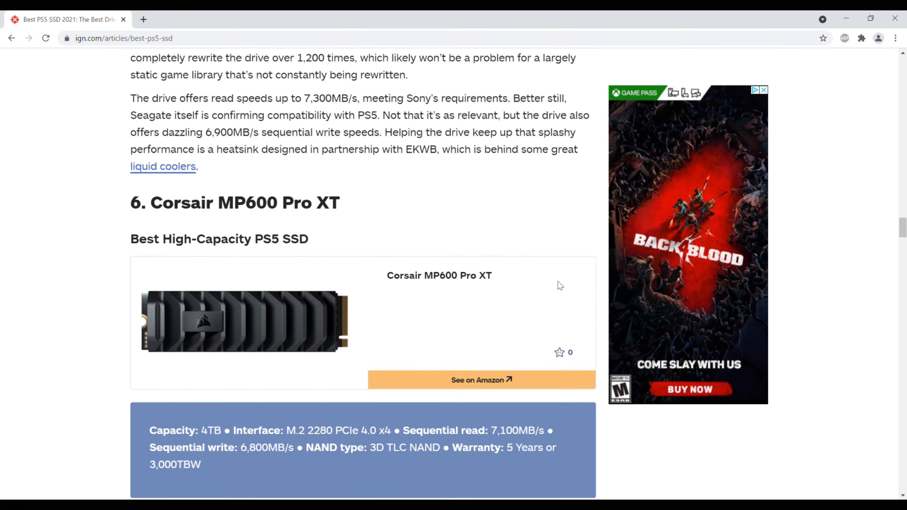
{"action": "scroll", "scroll_direction": "up", "scroll_amount": 3}
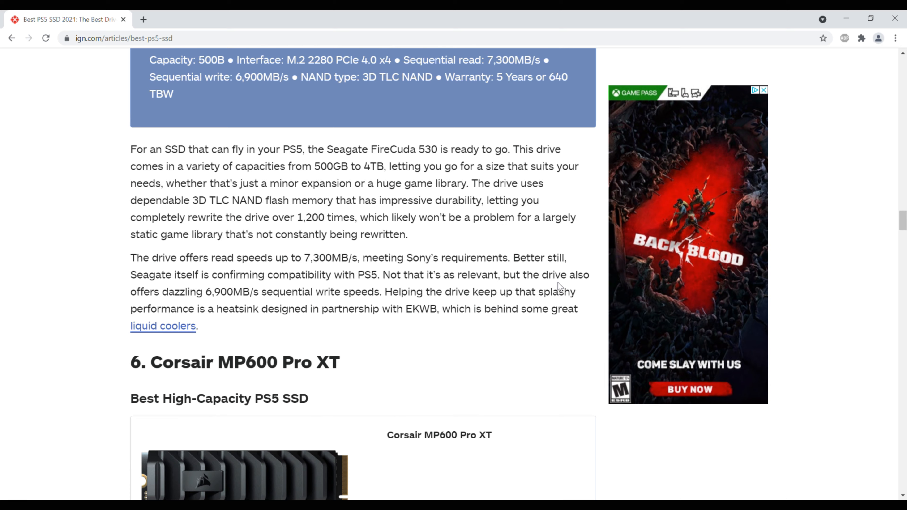
{"action": "scroll", "scroll_direction": "up", "scroll_amount": 3}
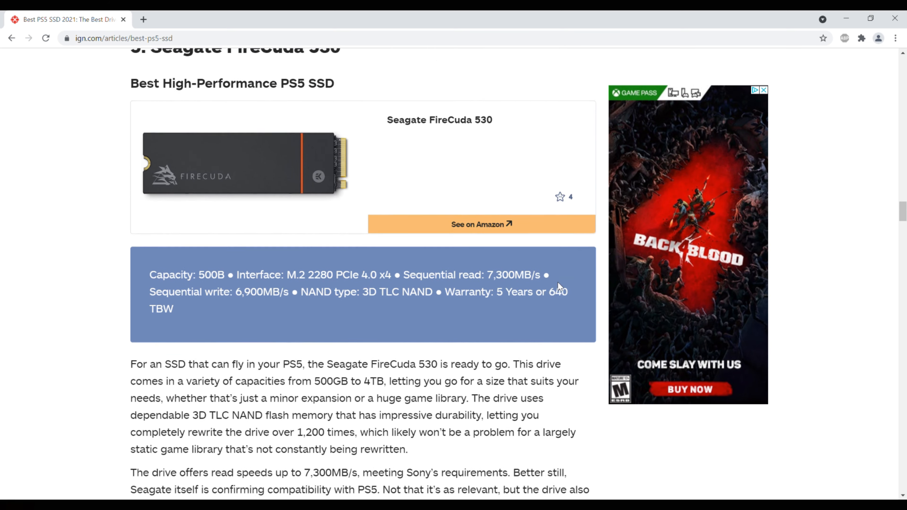
{"action": "scroll", "scroll_direction": "up", "scroll_amount": 3}
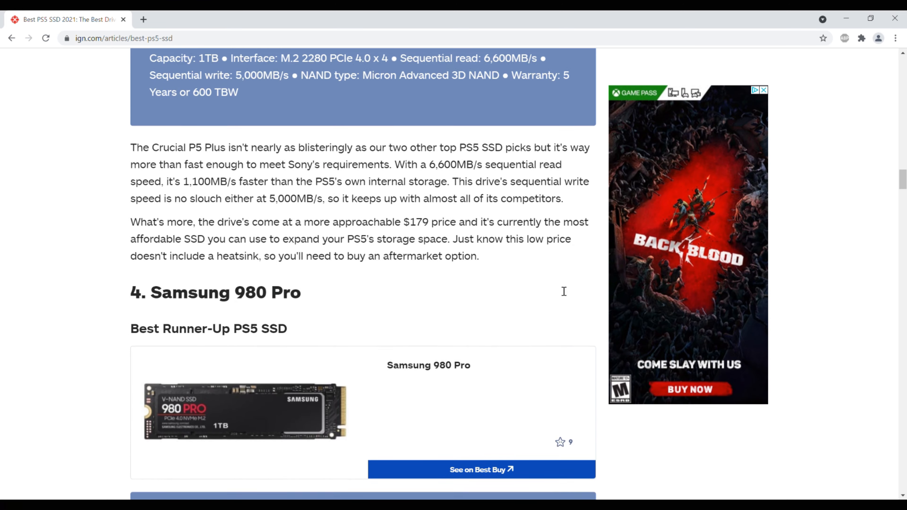
{"action": "scroll", "scroll_direction": "up", "scroll_amount": 3}
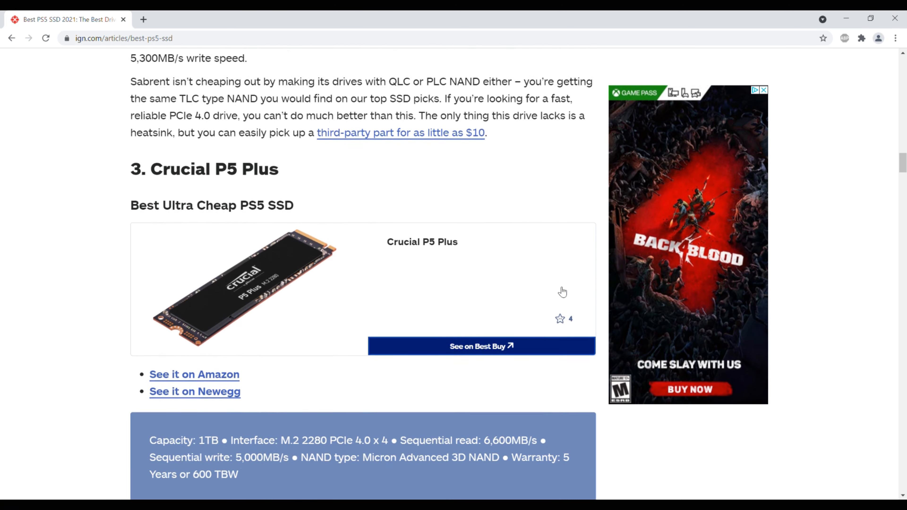
{"action": "scroll", "scroll_direction": "up", "scroll_amount": 3}
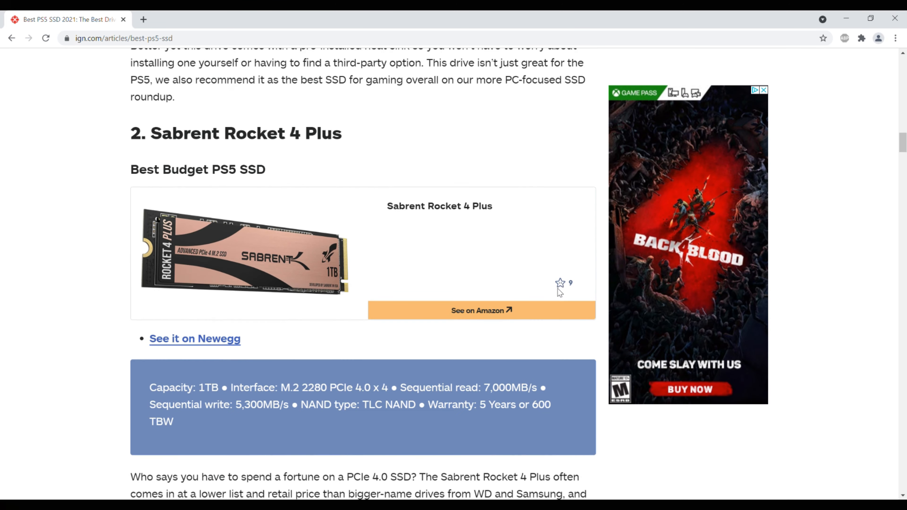
{"action": "scroll", "scroll_direction": "up", "scroll_amount": 3}
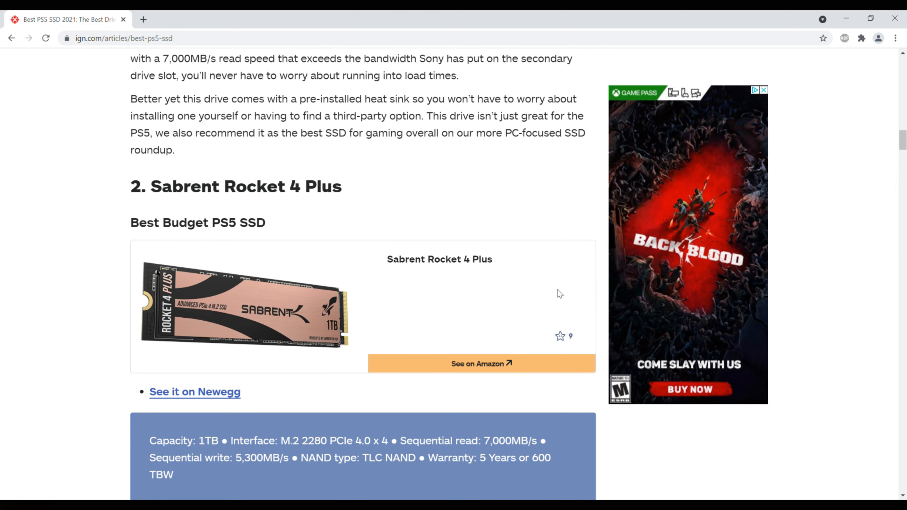
{"action": "scroll", "scroll_direction": "up", "scroll_amount": 3}
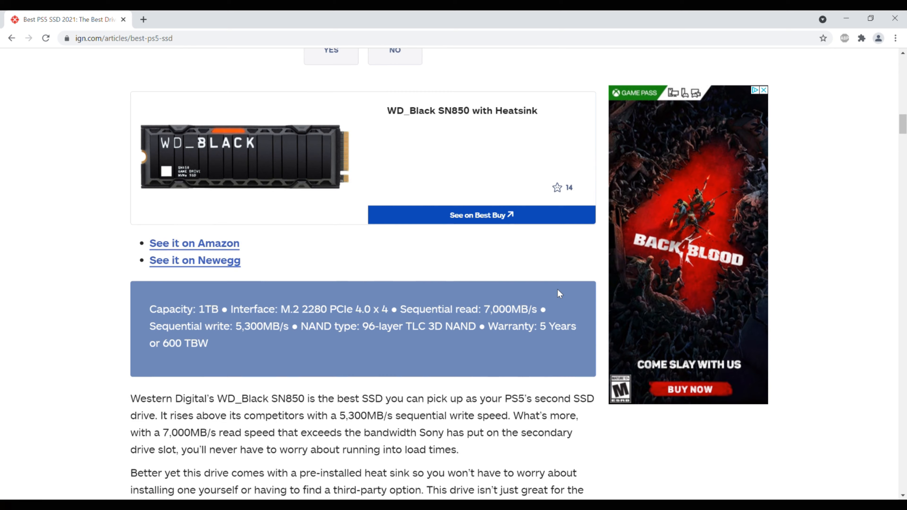
{"action": "scroll", "scroll_direction": "up", "scroll_amount": 3}
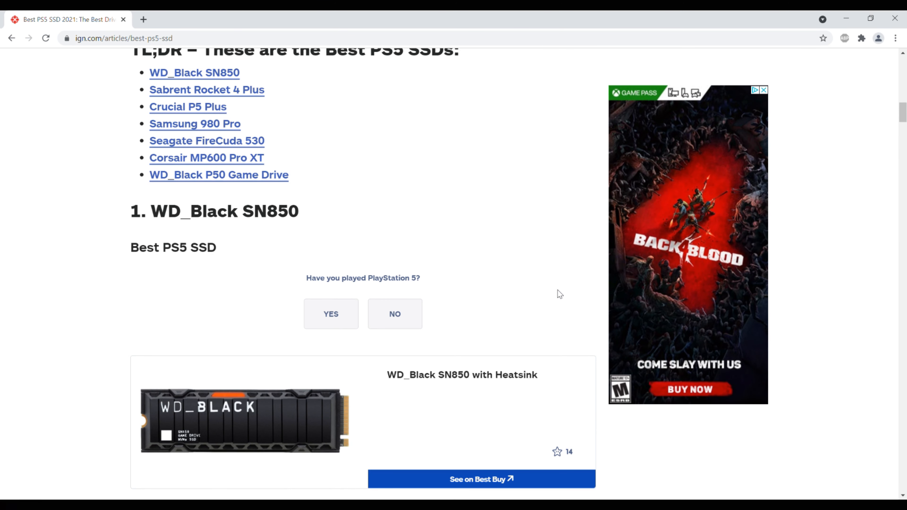